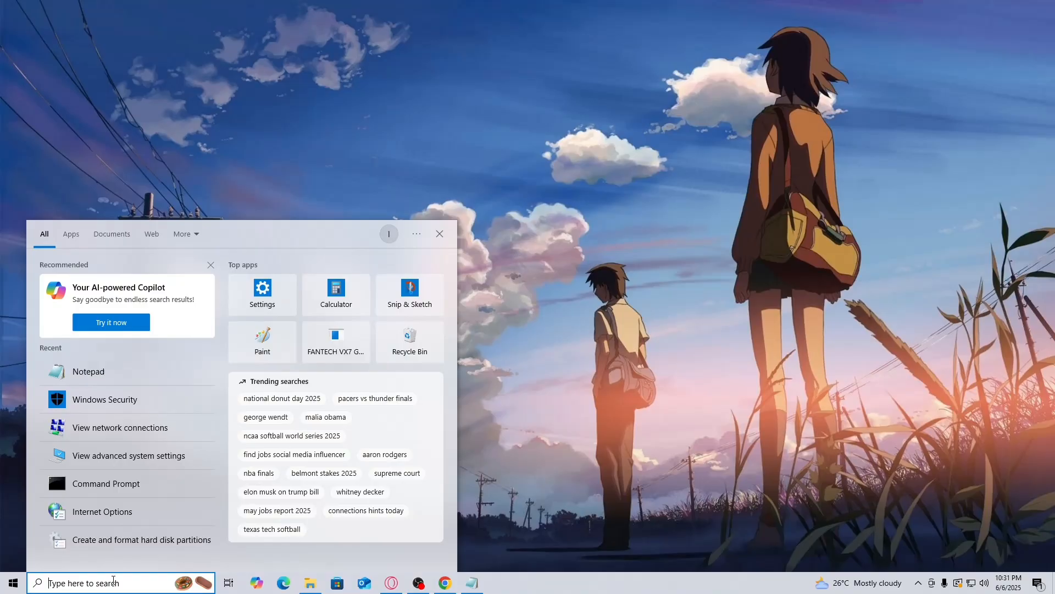
# Search for 'cmd' and launch Command Prompt as administrator
pyautogui.write('d')
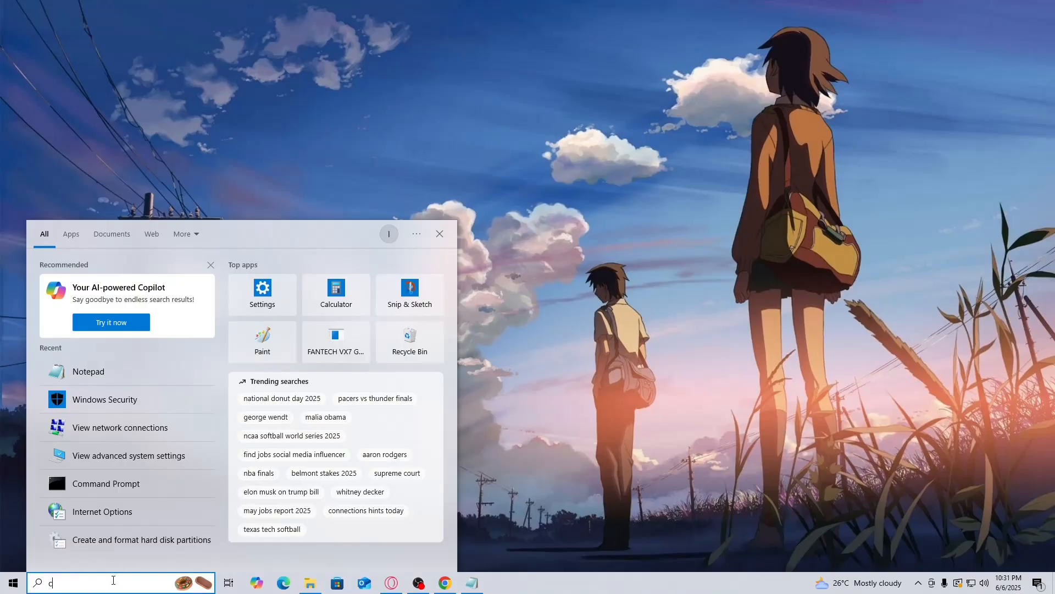
pyautogui.write('cmd')
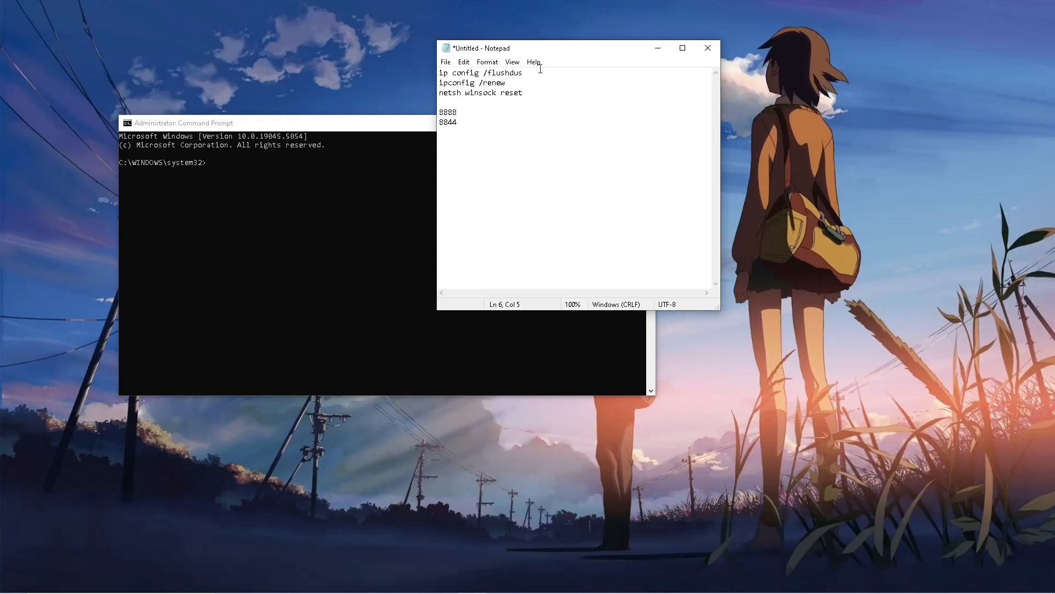
# Try the flushdns command from the notes, then run 'ipconfig /renew'
pyautogui.tripleClick(480, 72)
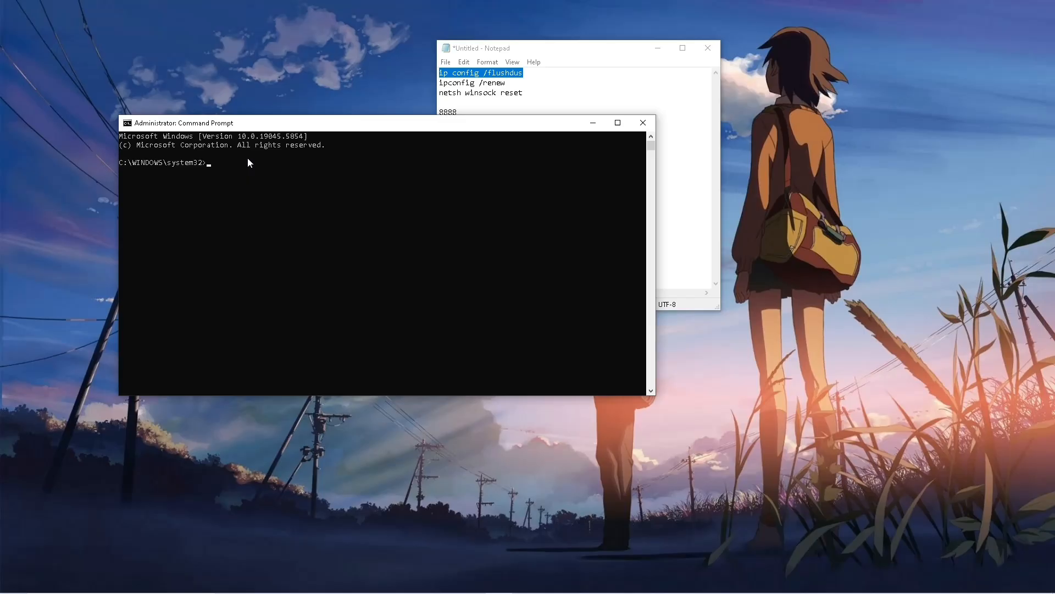
pyautogui.write('ip config /flushdus')
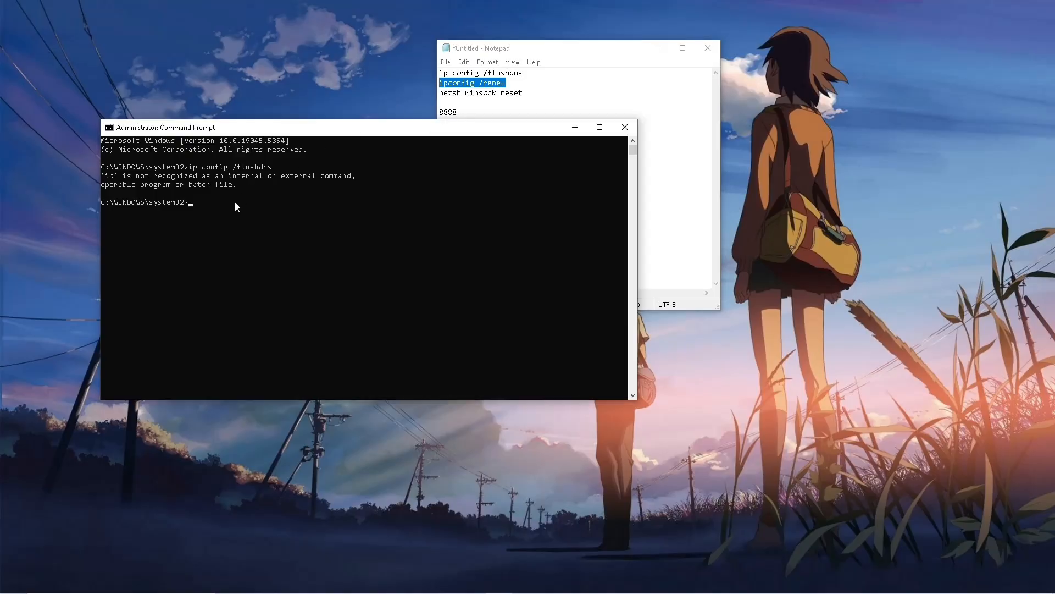
pyautogui.write('ipconfig /renew')
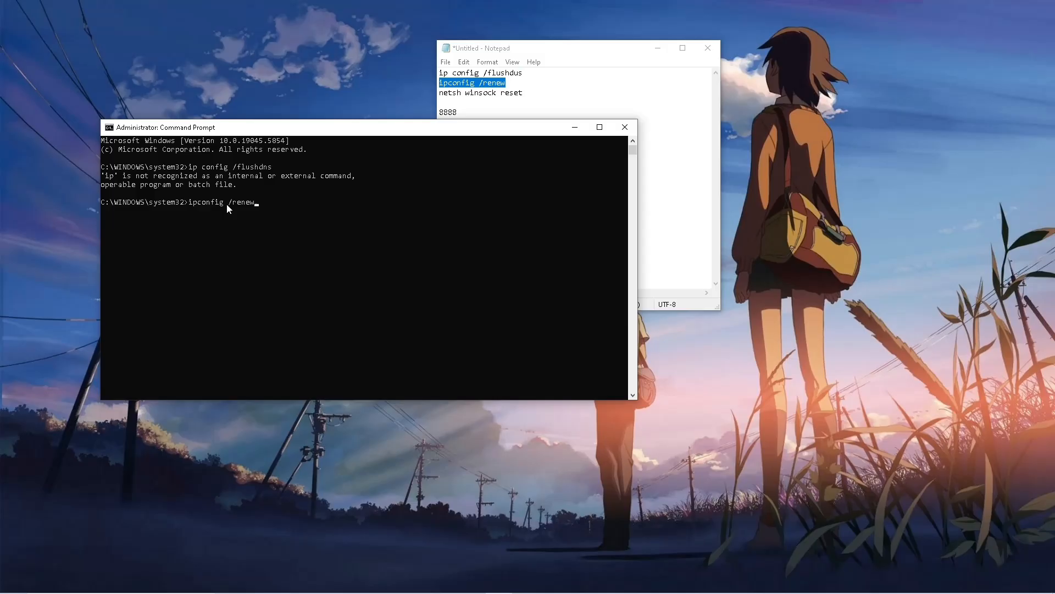
pyautogui.press('enter')
pyautogui.write('8844')
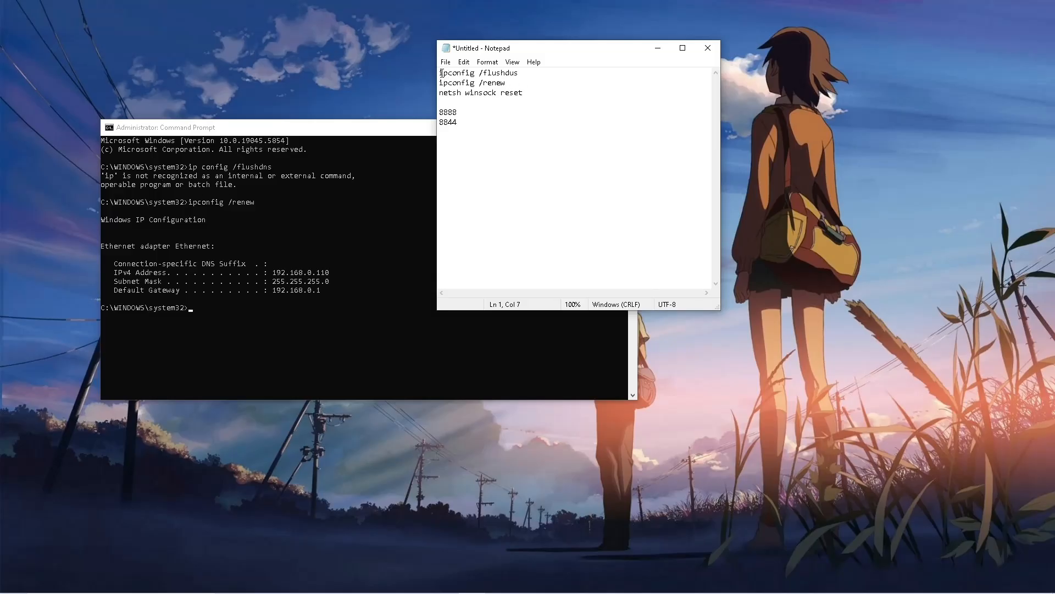
# Correct the notes and enter 'netsh winsock reset' from the notes
pyautogui.doubleClick(455, 72)
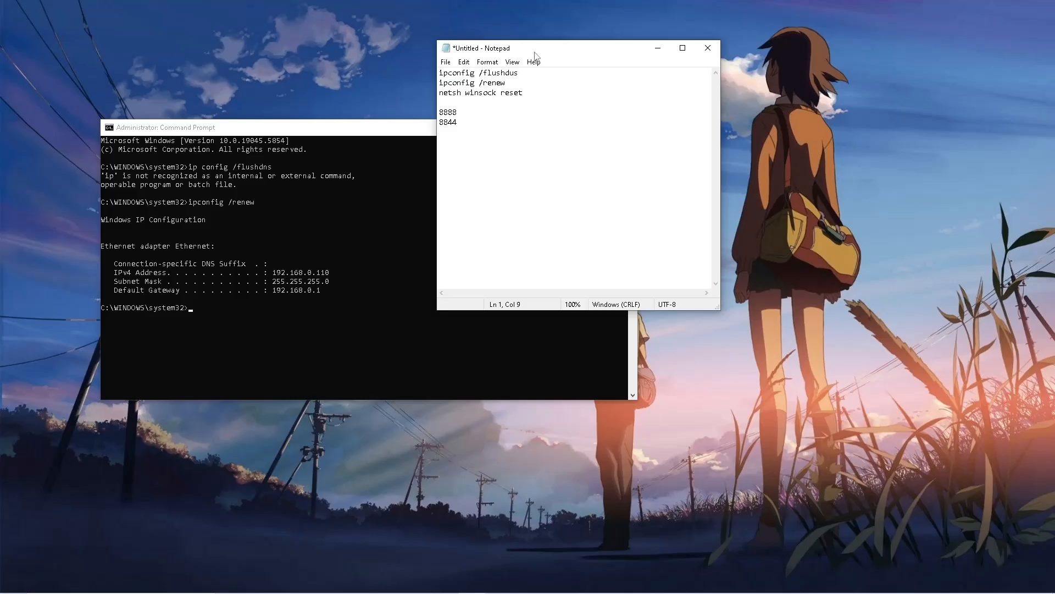
pyautogui.tripleClick(480, 93)
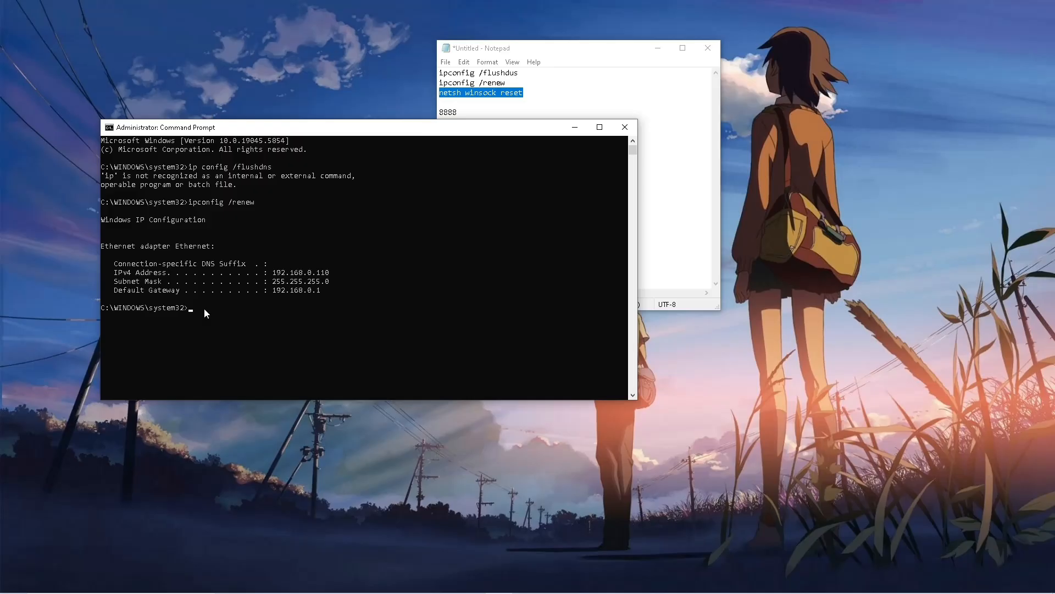
pyautogui.write('netsh winsock reset')
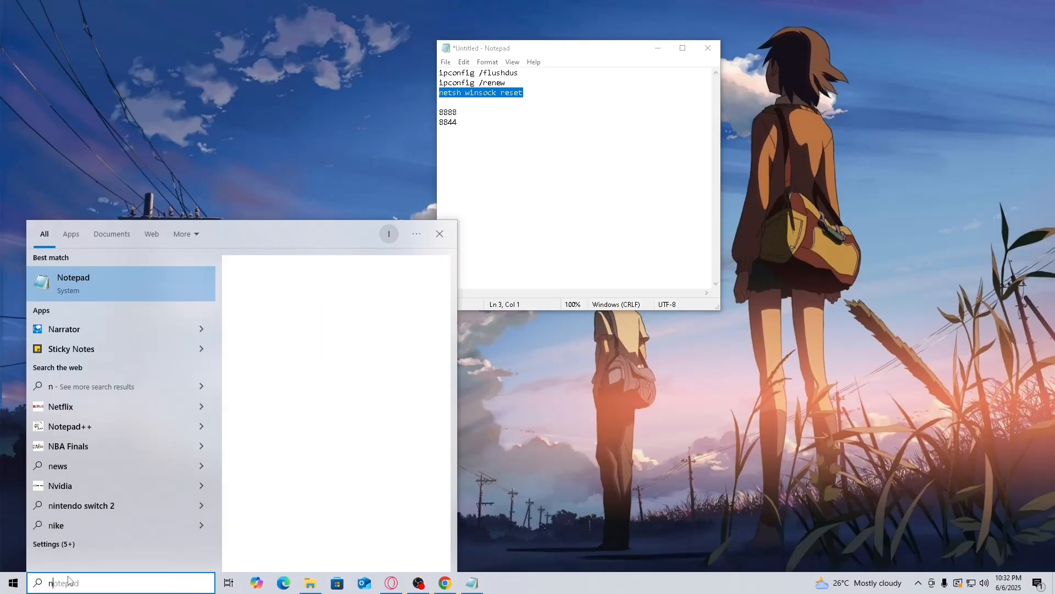
# Search 'network', open View network connections, and right-click the Ethernet adapter
pyautogui.write('etw')
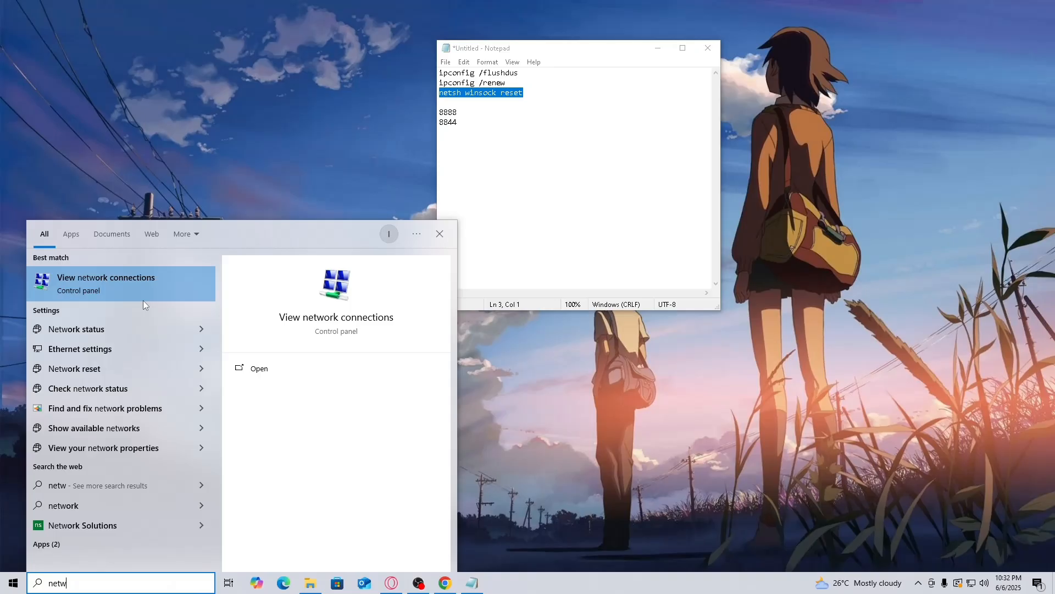
pyautogui.click(105, 277)
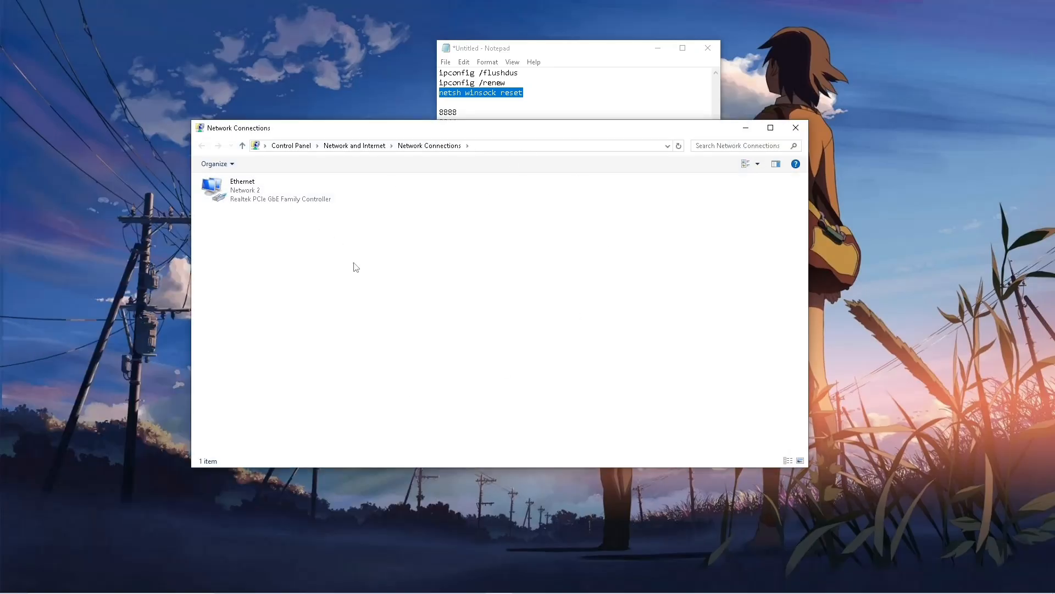
pyautogui.click(266, 190)
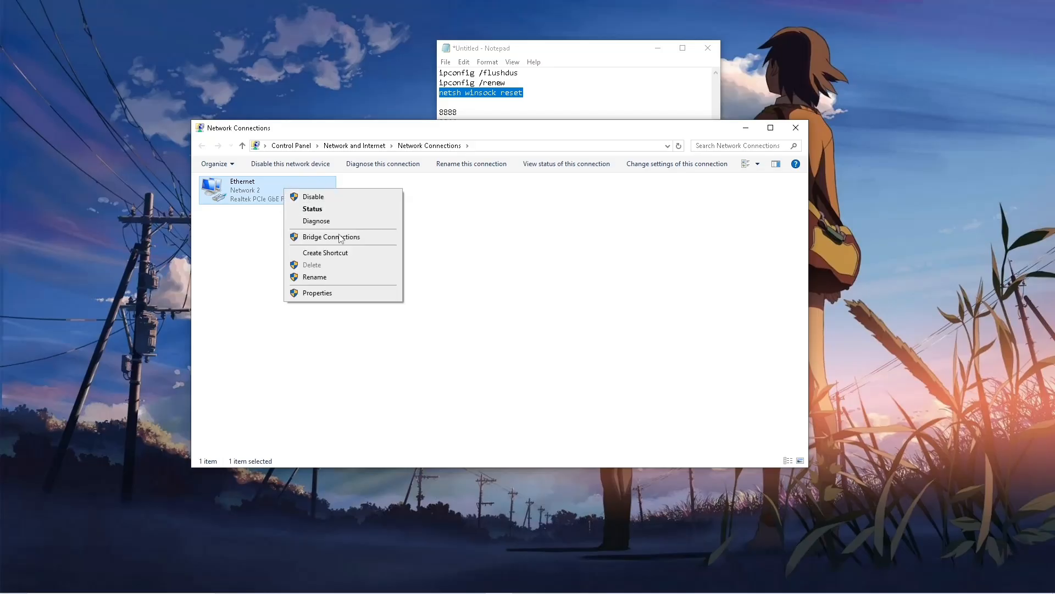
# Open Ethernet Properties and the Internet Protocol Version 4 (TCP/IPv4) settings
pyautogui.click(317, 291)
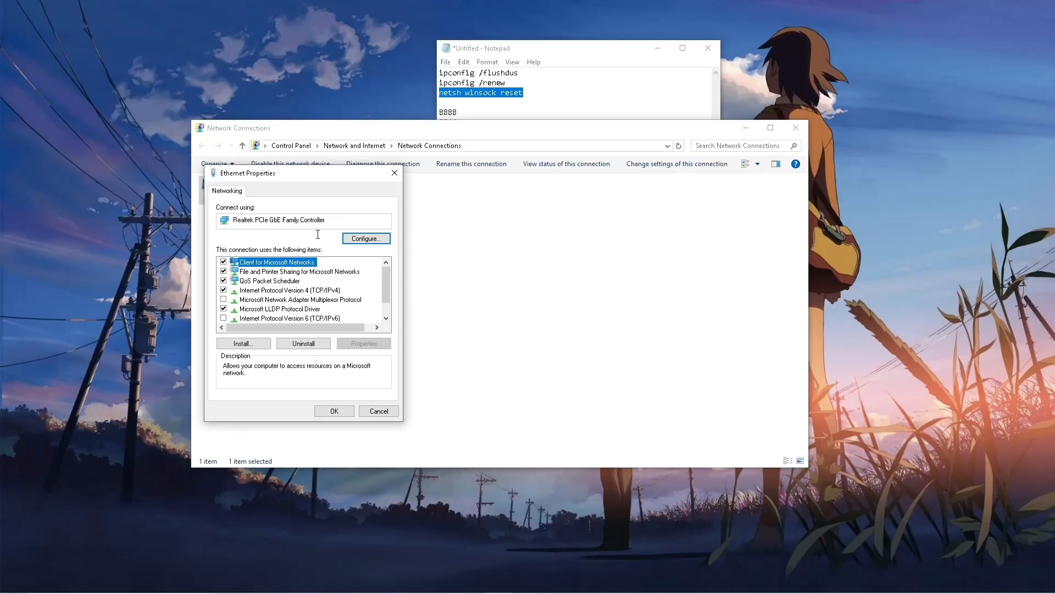
pyautogui.click(289, 289)
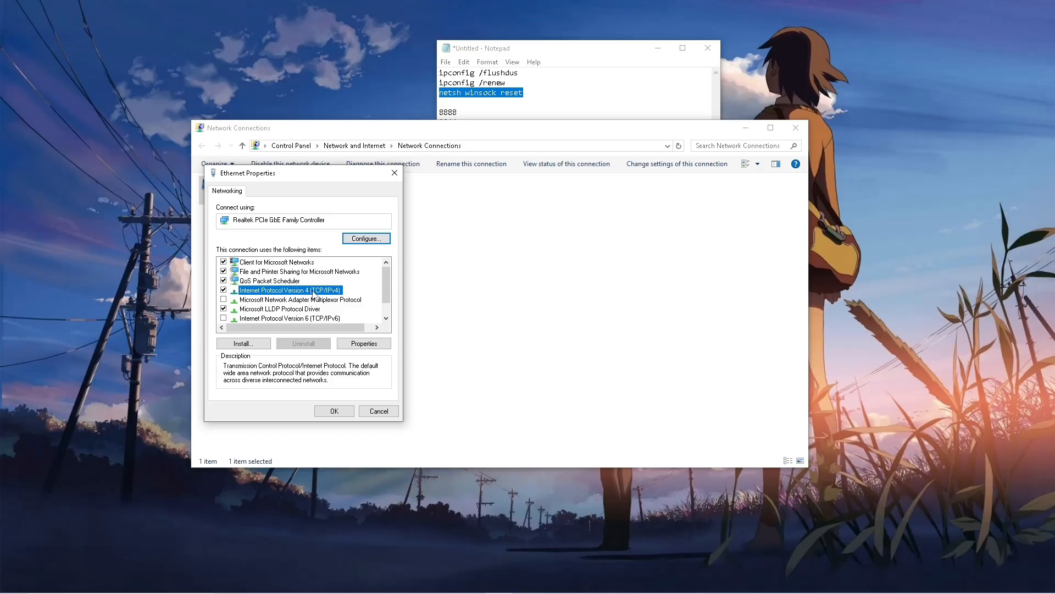
pyautogui.click(363, 342)
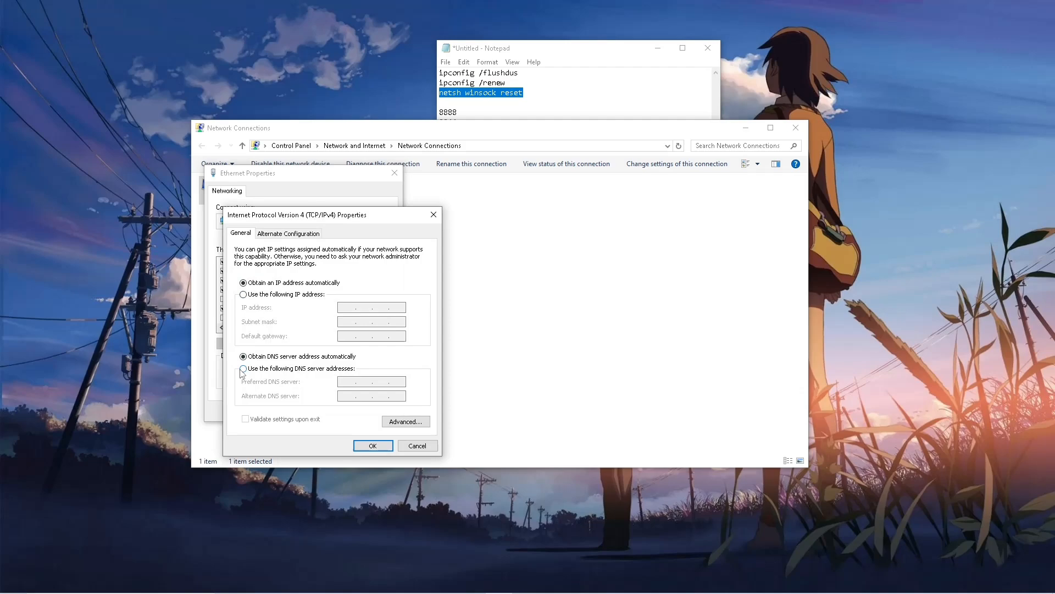
# Choose manual DNS and enter 8.8.8.8 preferred and 8.8.4.4 alternate
pyautogui.click(242, 368)
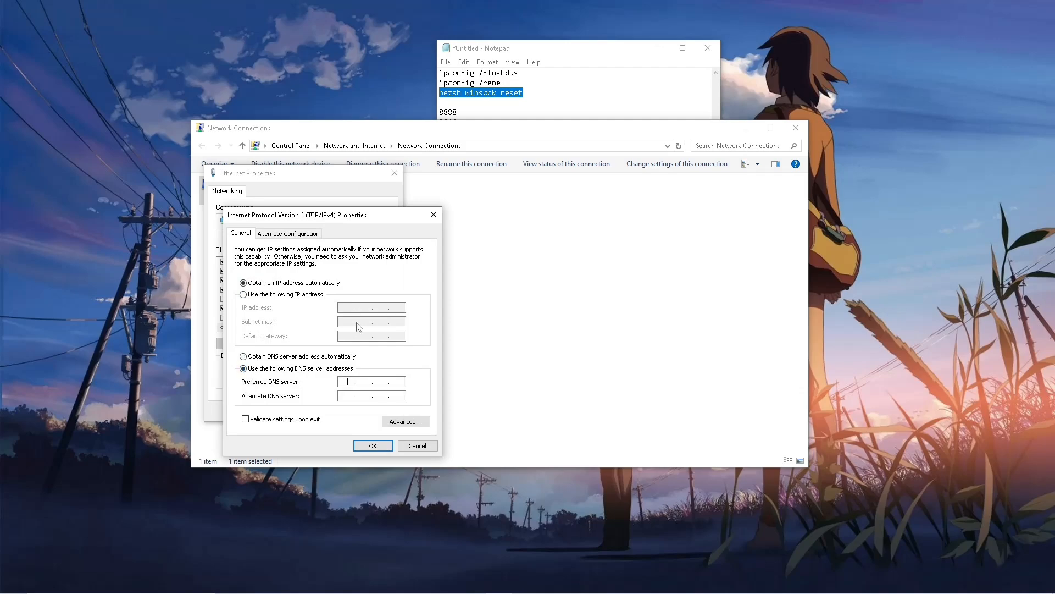
pyautogui.write('8.8')
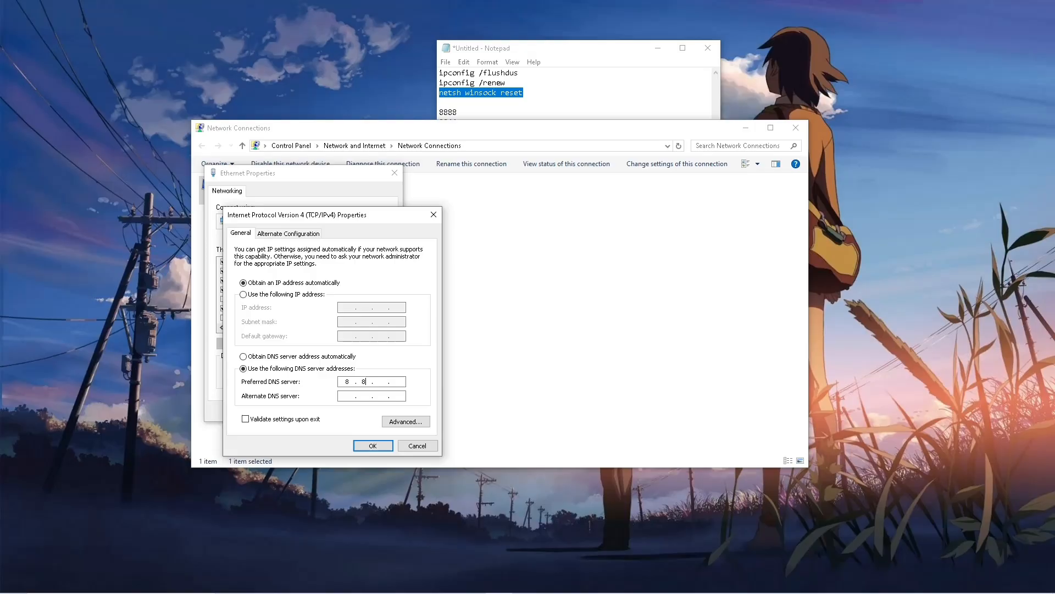
pyautogui.write('8')
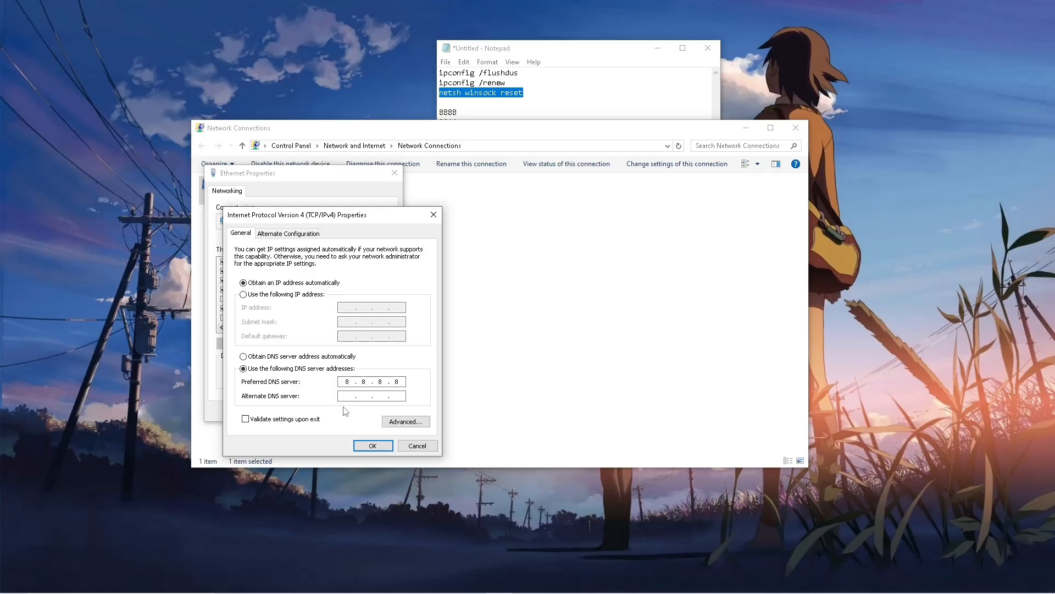
pyautogui.write('8.8.4.')
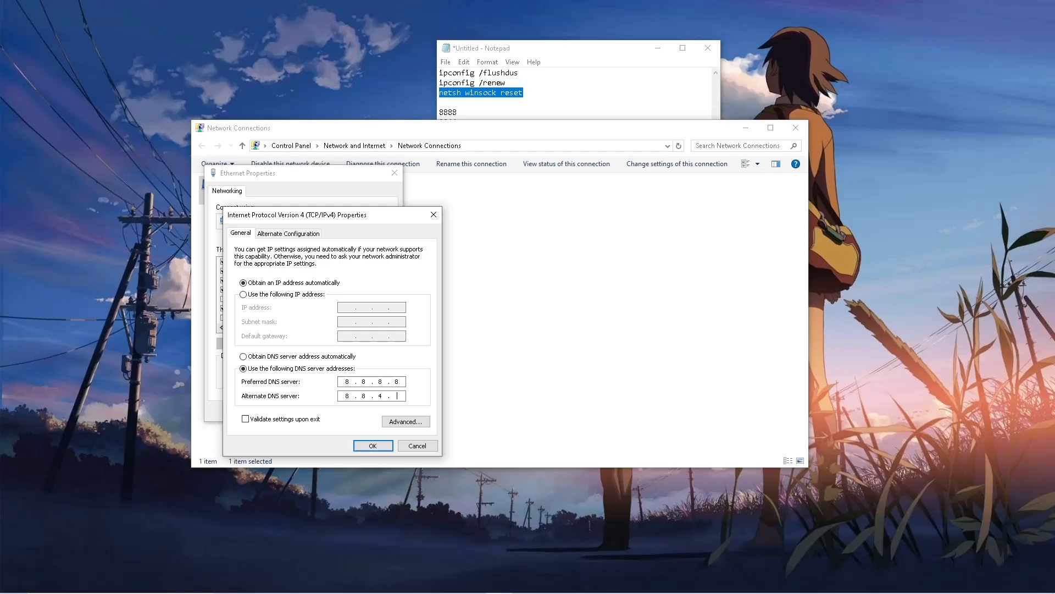
pyautogui.write('4')
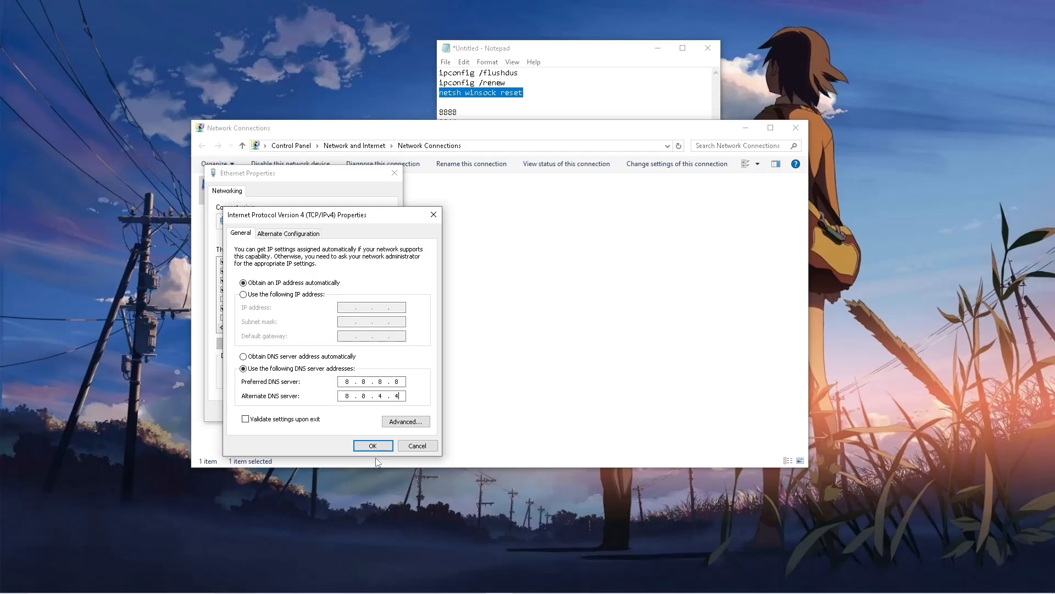